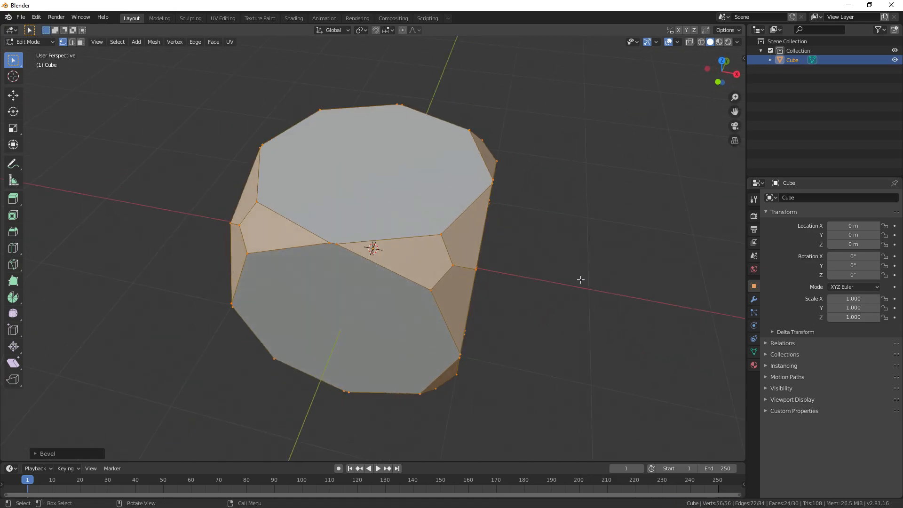
# Step: Extrude the cube's faces individually and move between workspaces
pyautogui.rightClick(373, 248)
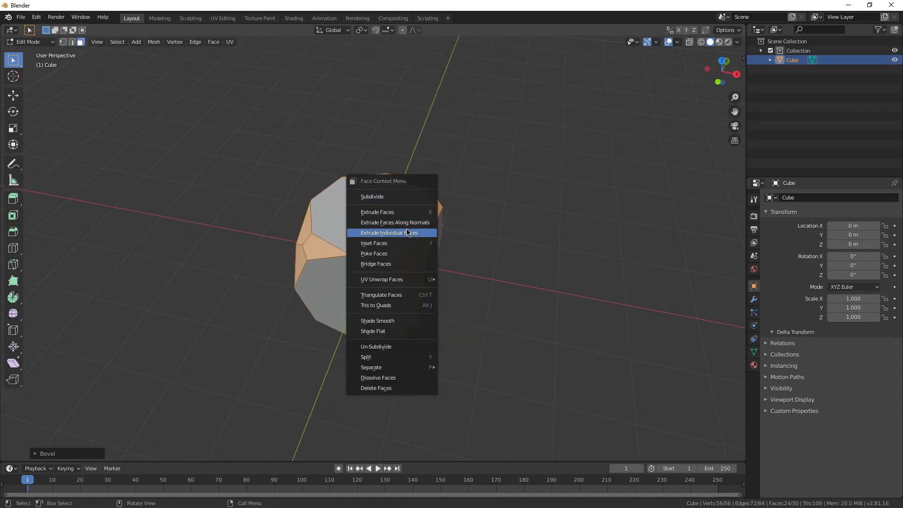
pyautogui.click(391, 233)
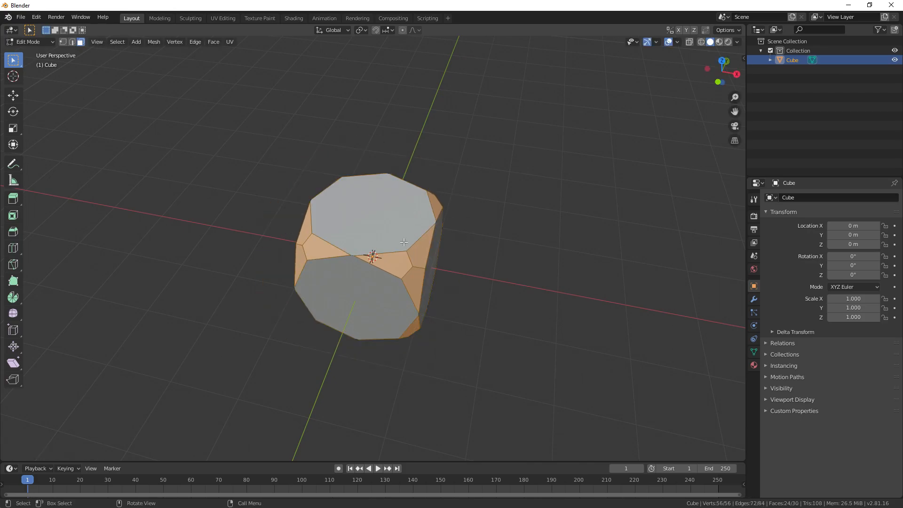
pyautogui.click(117, 41)
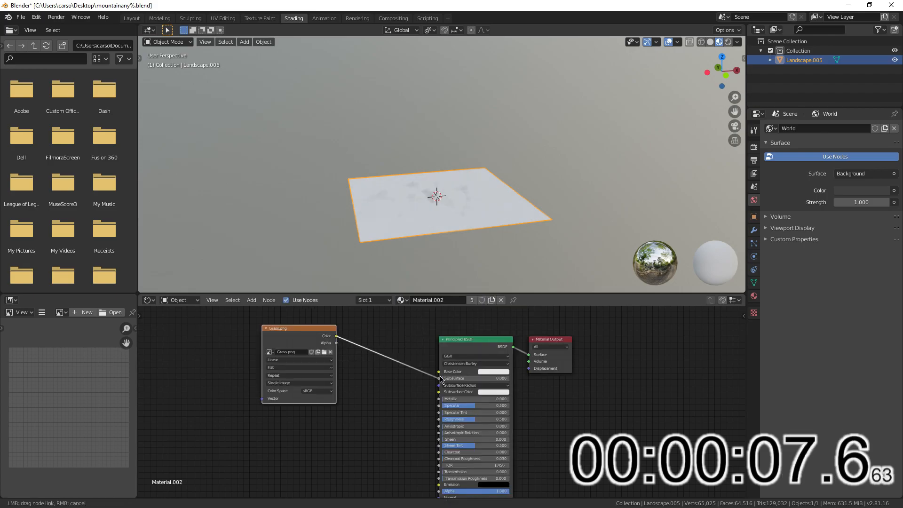
pyautogui.click(222, 17)
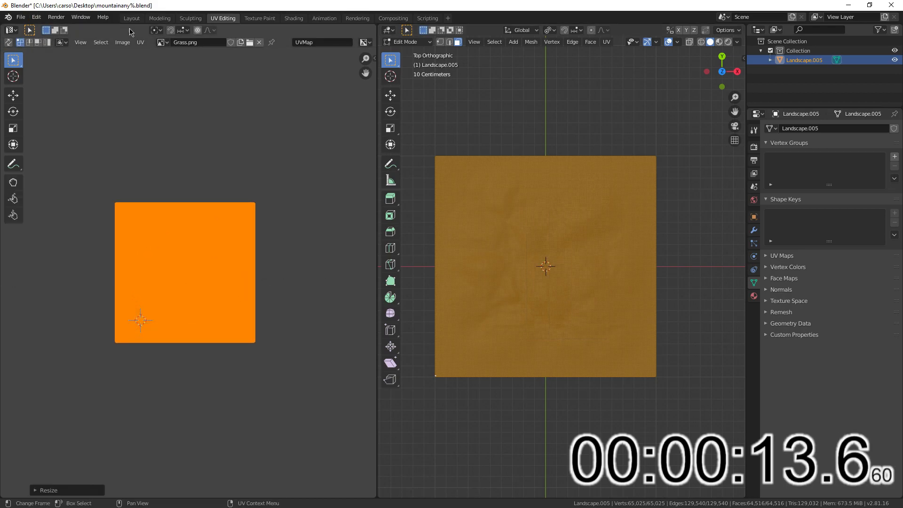
pyautogui.click(131, 18)
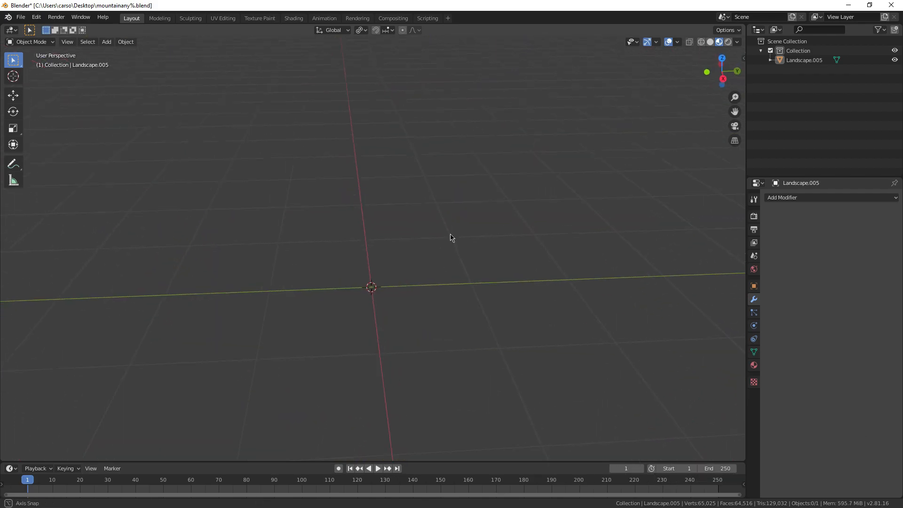
# Step: Search the Preferences add-ons for Add Mesh: A.N.T.Landscape and enable it
pyautogui.click(36, 16)
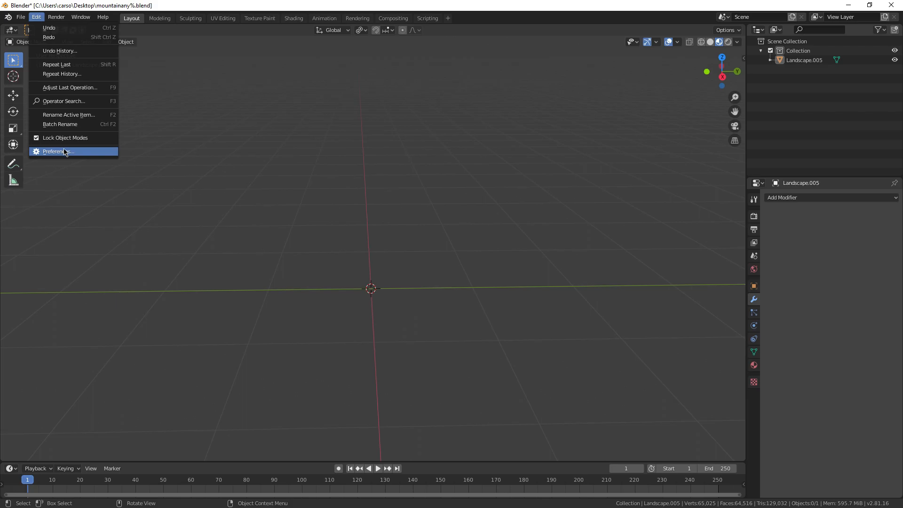
pyautogui.click(54, 152)
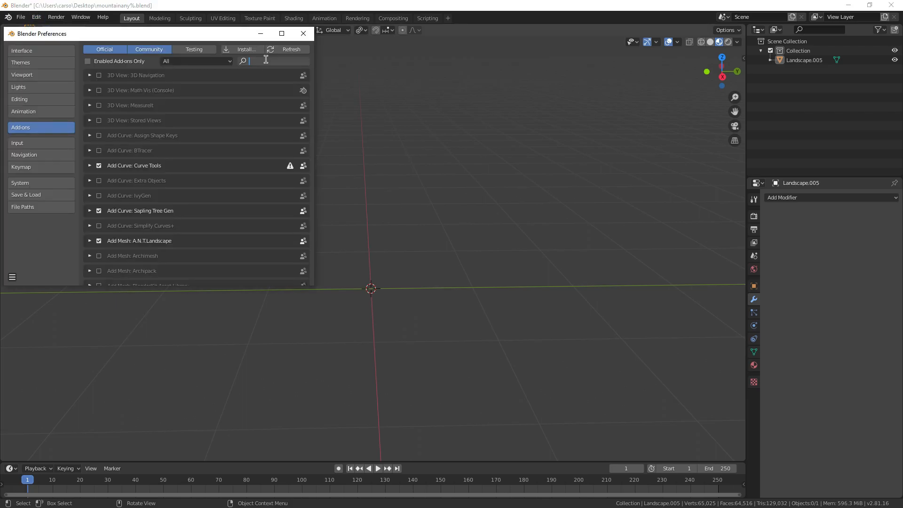
pyautogui.click(303, 32)
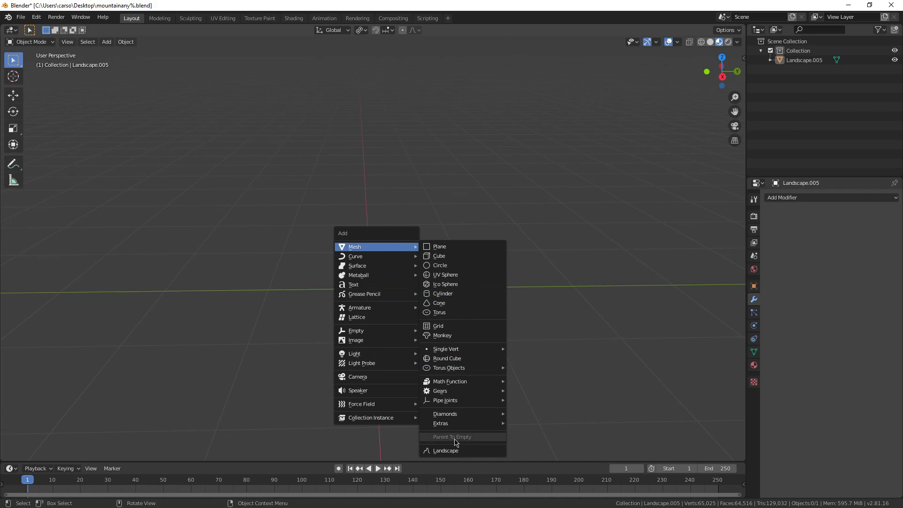
# Step: Add an A.N.T. Landscape, pick its noise type, and give it a Subdivision Surface modifier
pyautogui.click(445, 451)
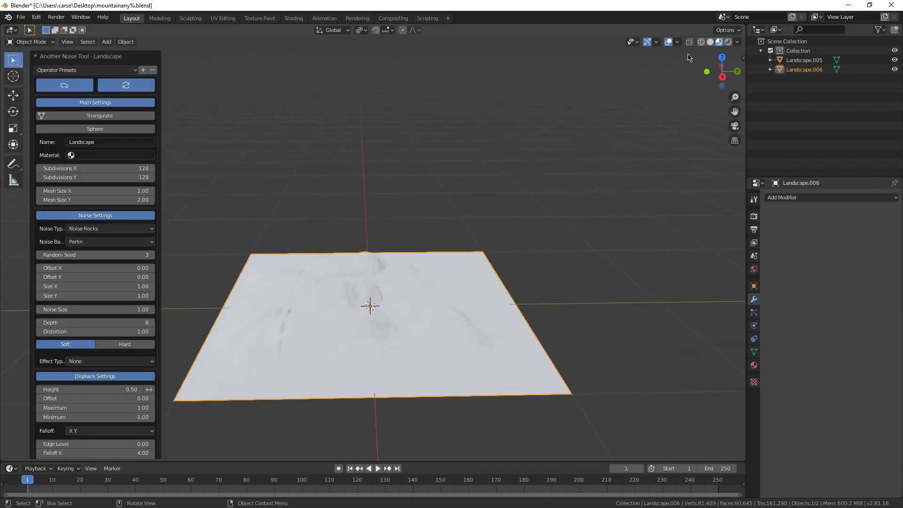
pyautogui.click(109, 228)
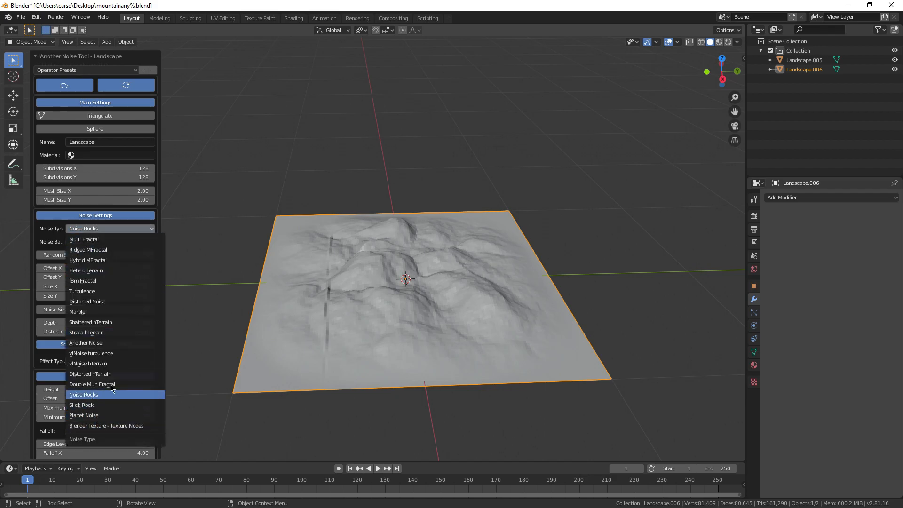
pyautogui.click(84, 395)
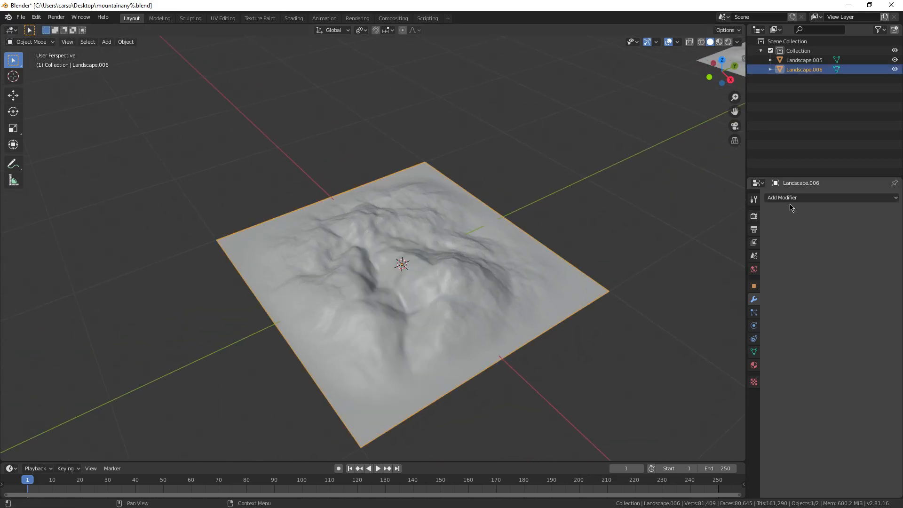
pyautogui.click(830, 198)
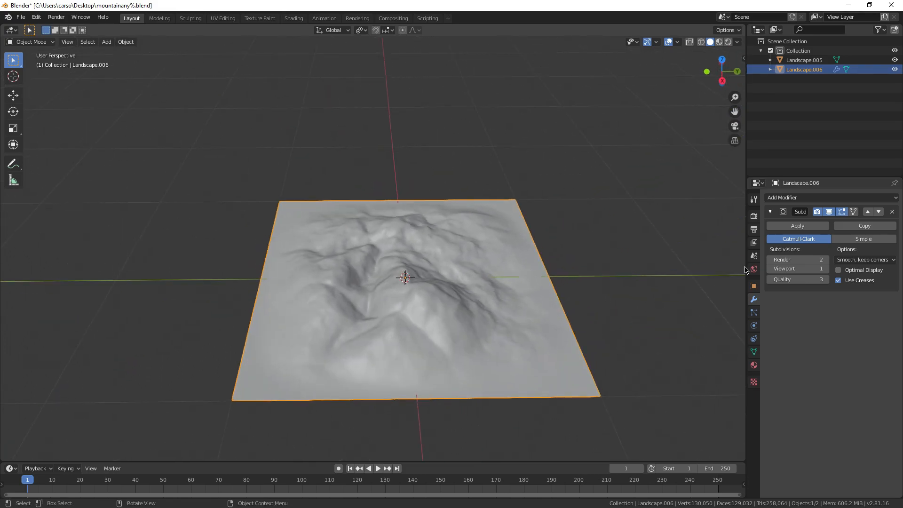
pyautogui.click(293, 17)
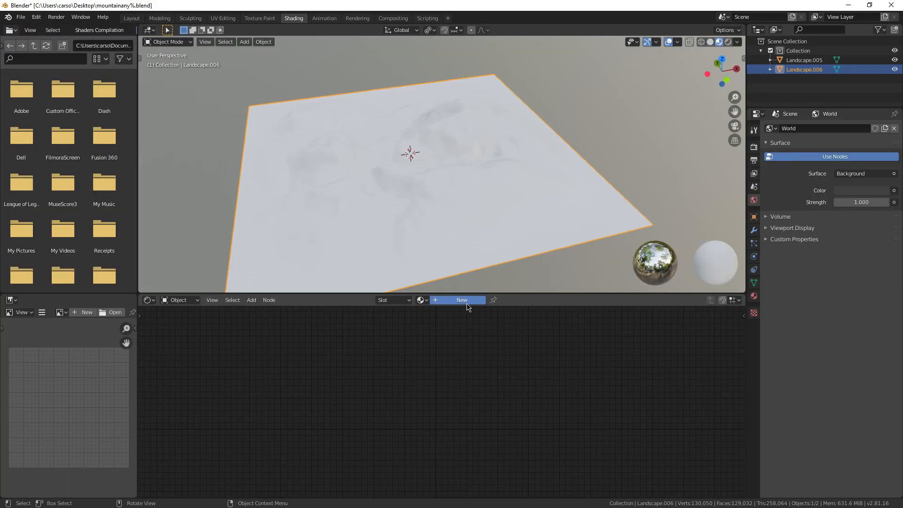
# Step: Create a new landscape material with a Grass.png Image Texture feeding Base Color
pyautogui.click(462, 299)
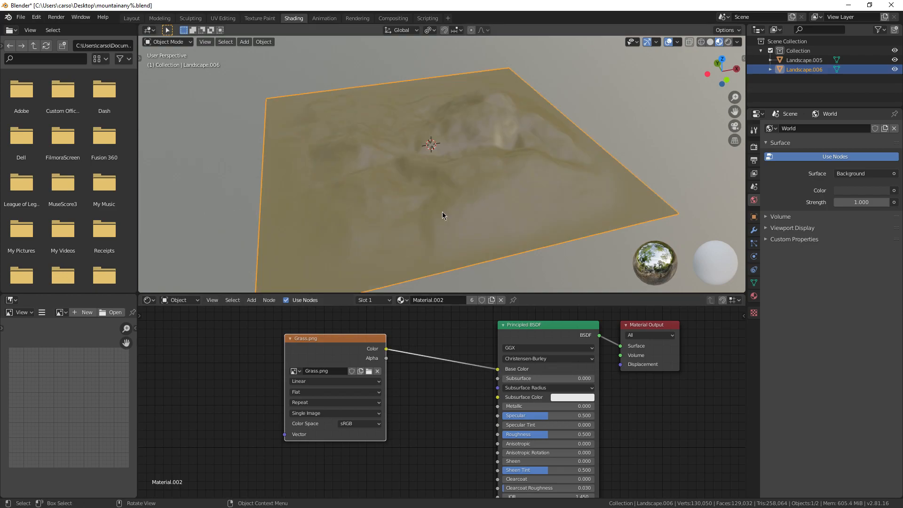
pyautogui.click(222, 18)
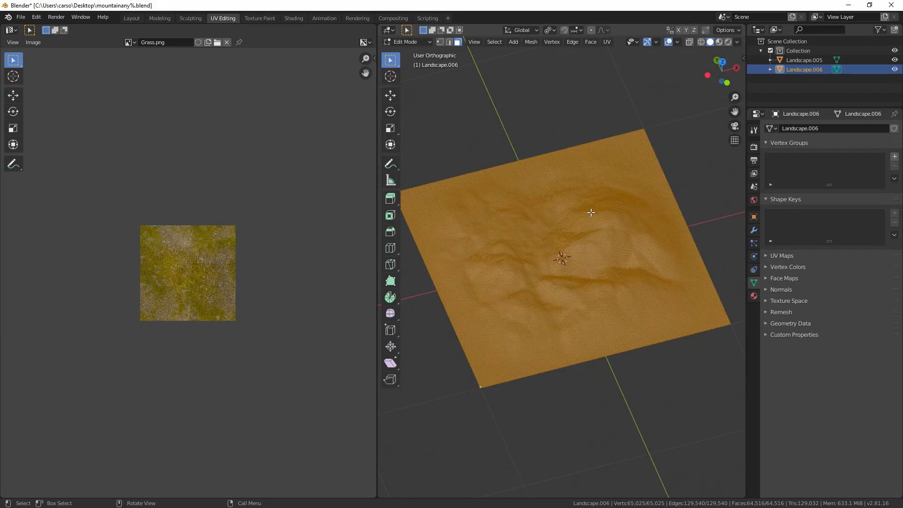
# Step: Project the terrain UVs from top view and scale them over the grass image
pyautogui.press('7')
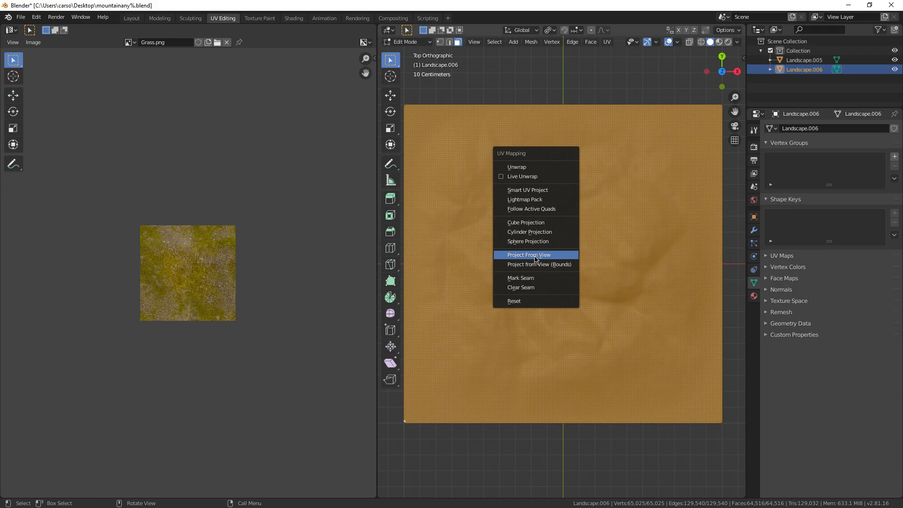
pyautogui.click(528, 254)
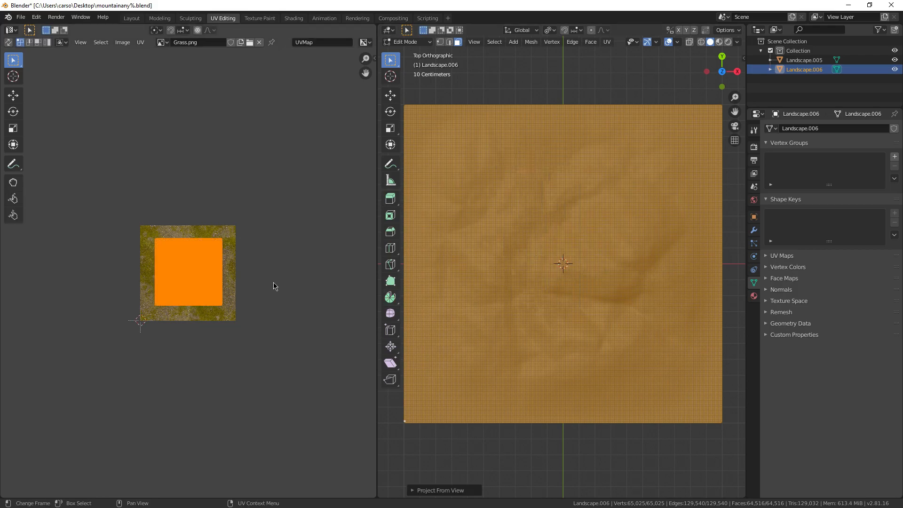
pyautogui.moveTo(233, 329)
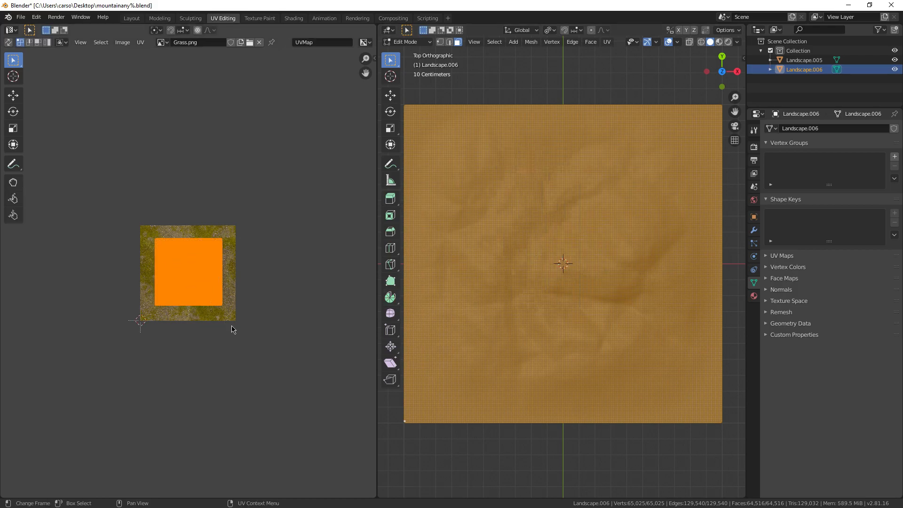
pyautogui.press('s')
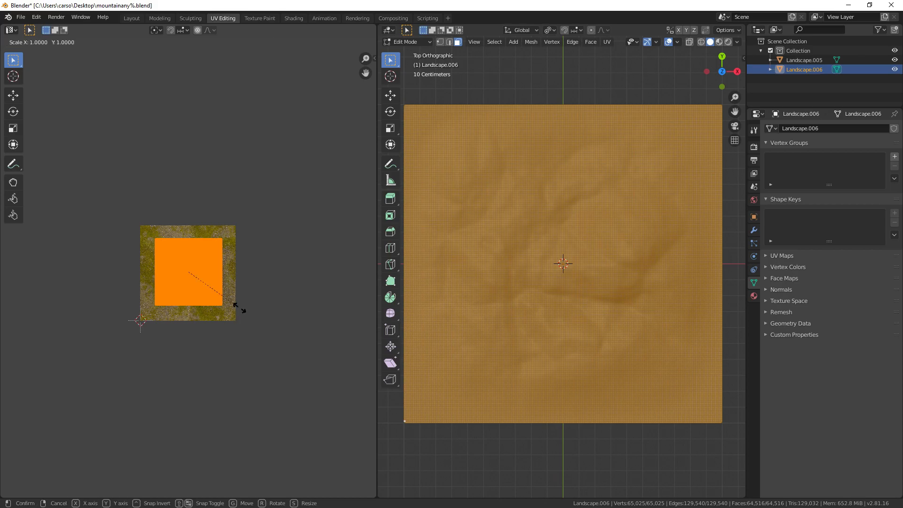
pyautogui.click(131, 18)
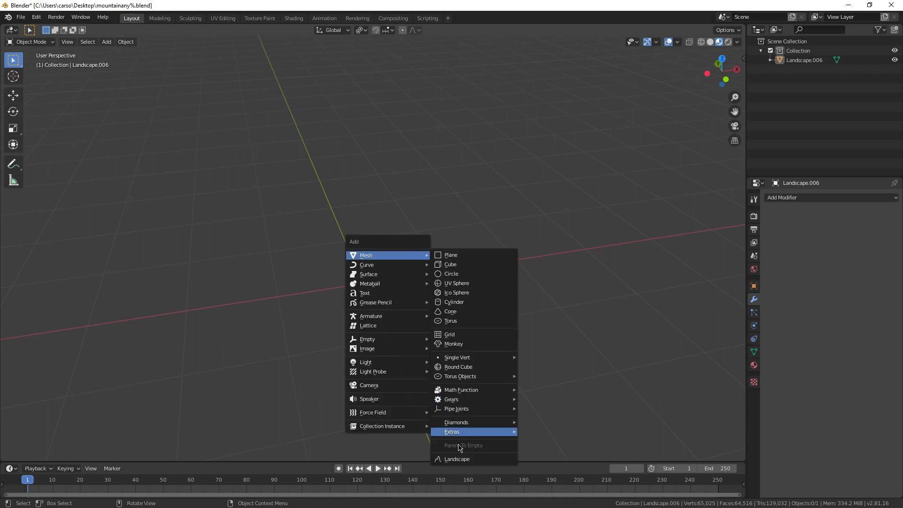
# Step: Add a new landscape and set its Decimate ratio to about 0.14 (~4,200 faces)
pyautogui.click(457, 459)
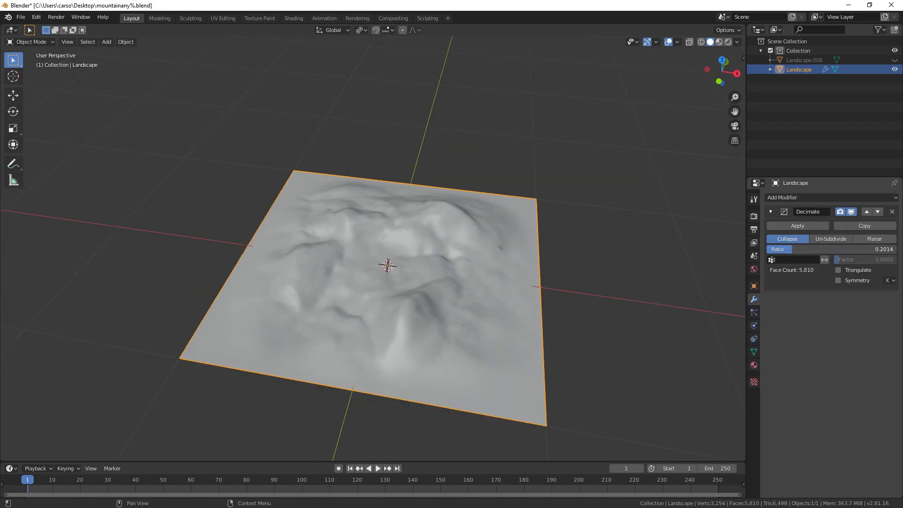
pyautogui.moveTo(784, 249); pyautogui.dragTo(806, 249)
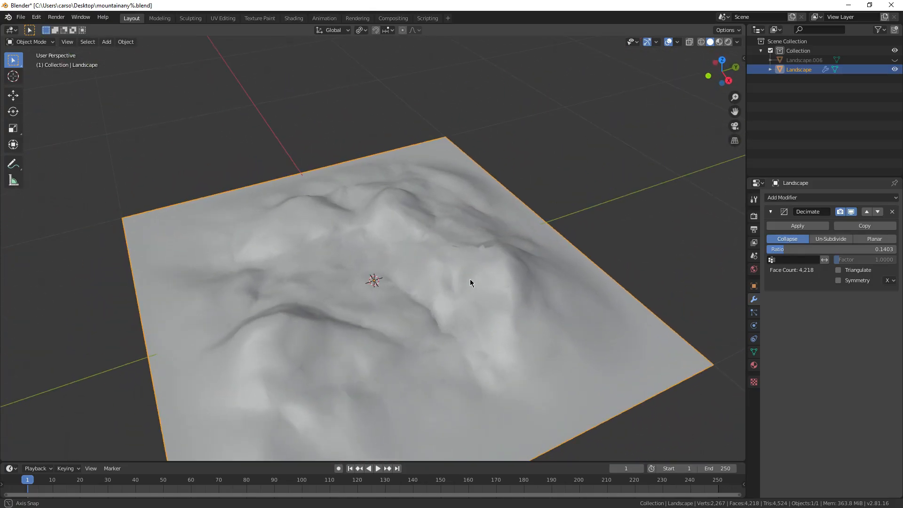
pyautogui.click(222, 18)
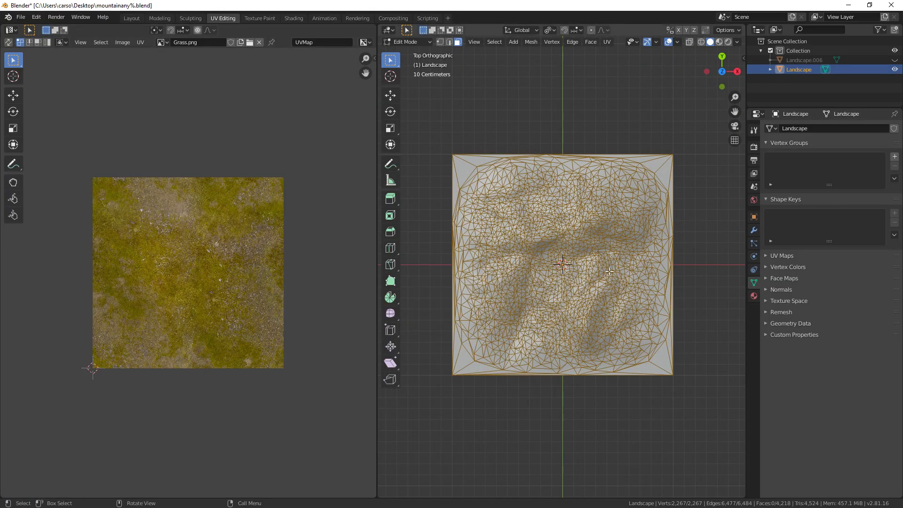
# Step: Apply a top-view UV projection and the grass material to the decimated landscape
pyautogui.click(131, 18)
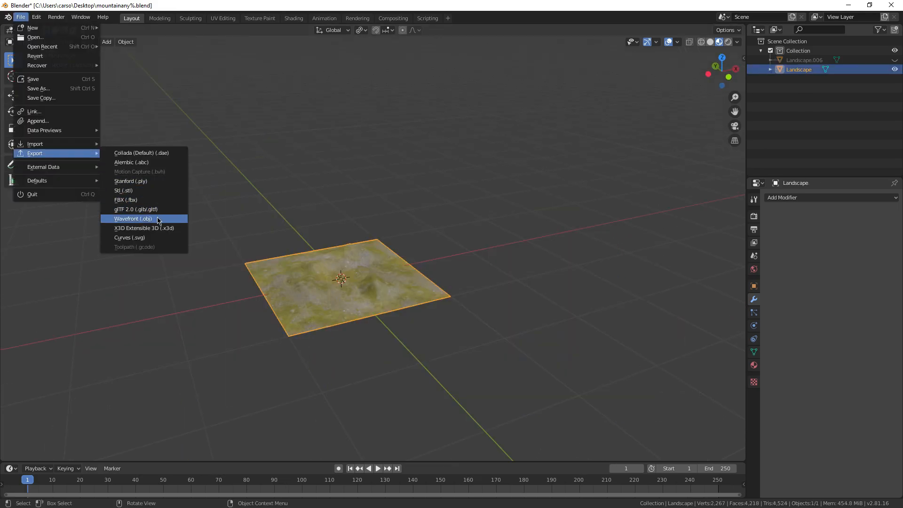
# Step: Export the landscape as Wavefront OBJ with scale 0.03
pyautogui.click(133, 218)
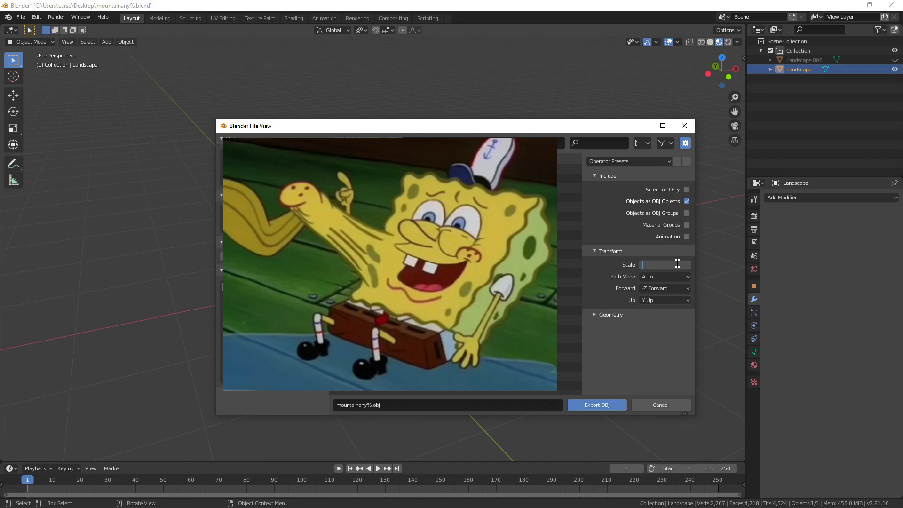
pyautogui.write('0.03')
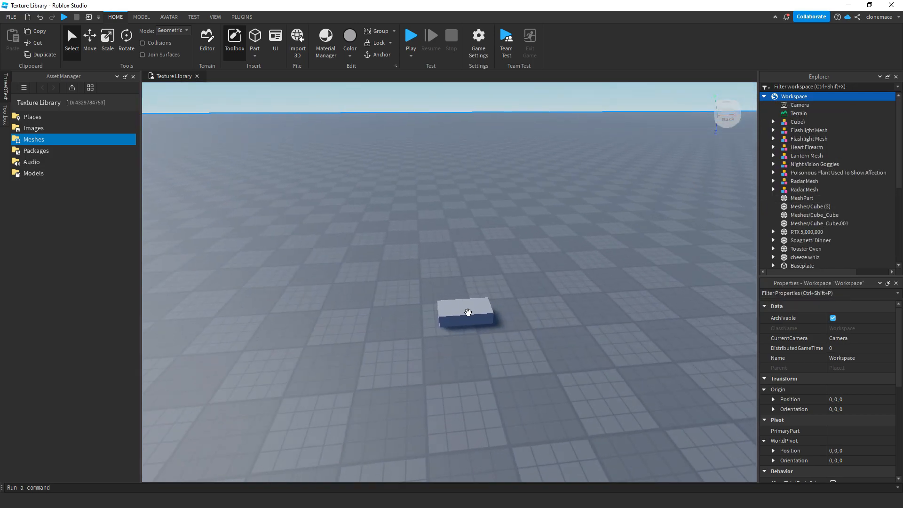
# Step: Set the MeshPart's TextureID by creating a GoodGrass.jpg image asset
pyautogui.click(141, 17)
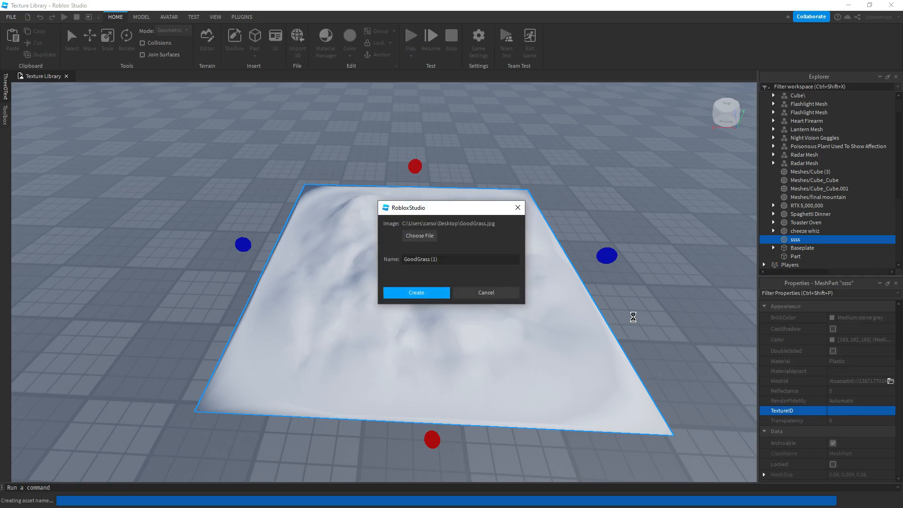
pyautogui.click(416, 293)
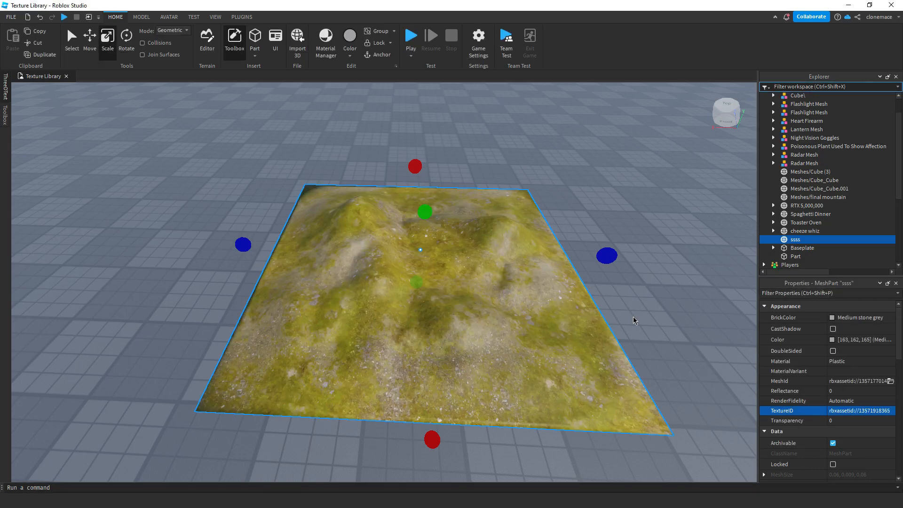